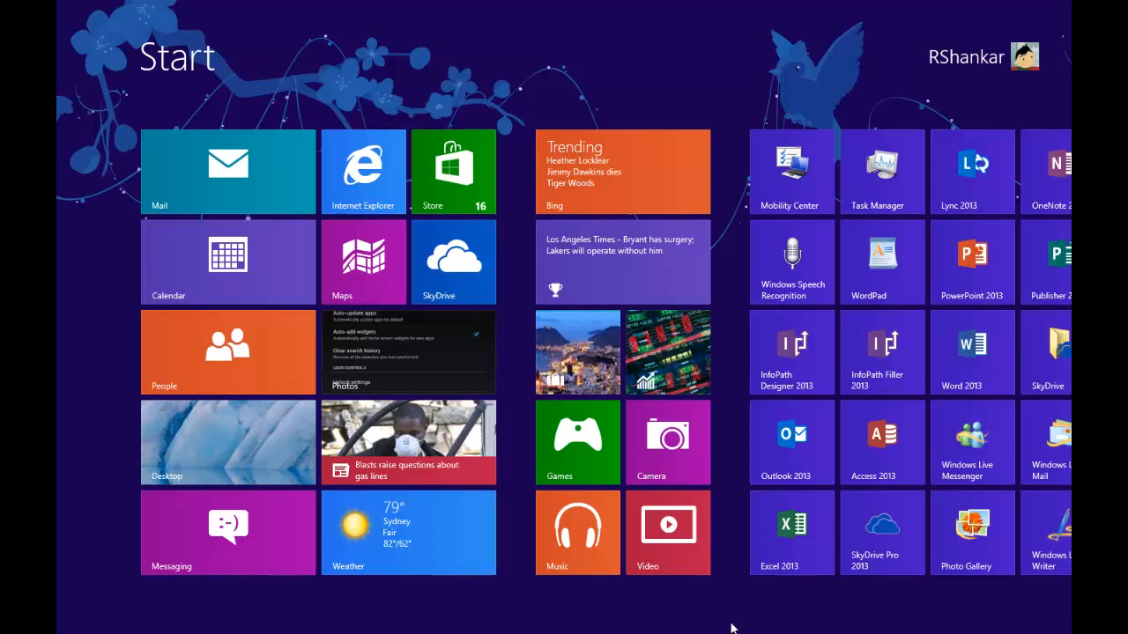
Launch Control Panel from the Start screen's tiles
scroll(right, 3)
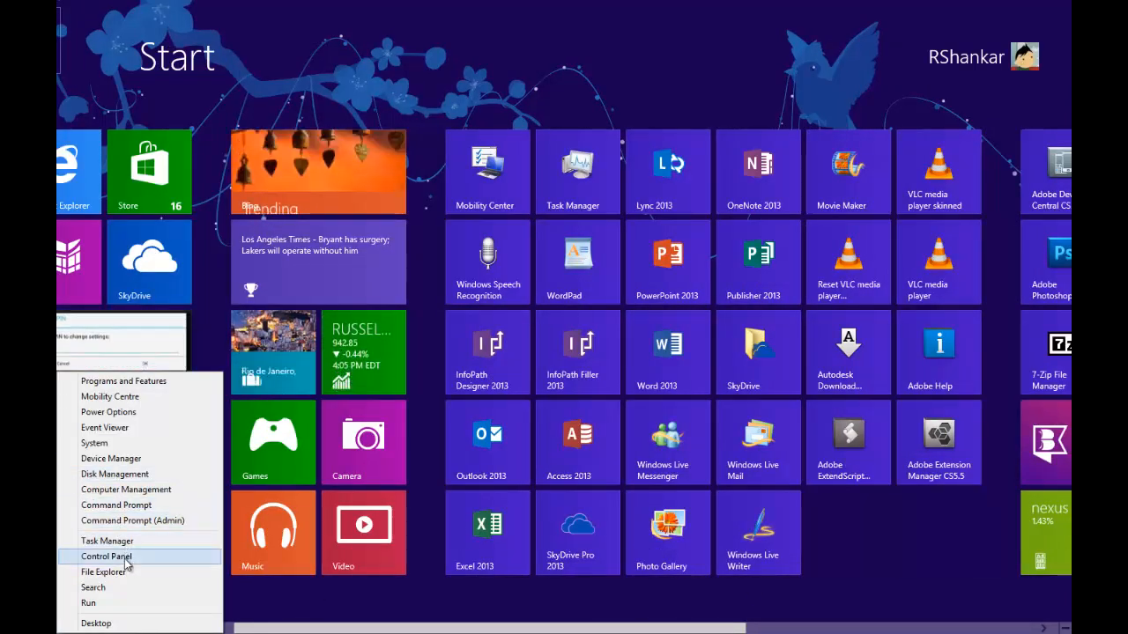
click(106, 557)
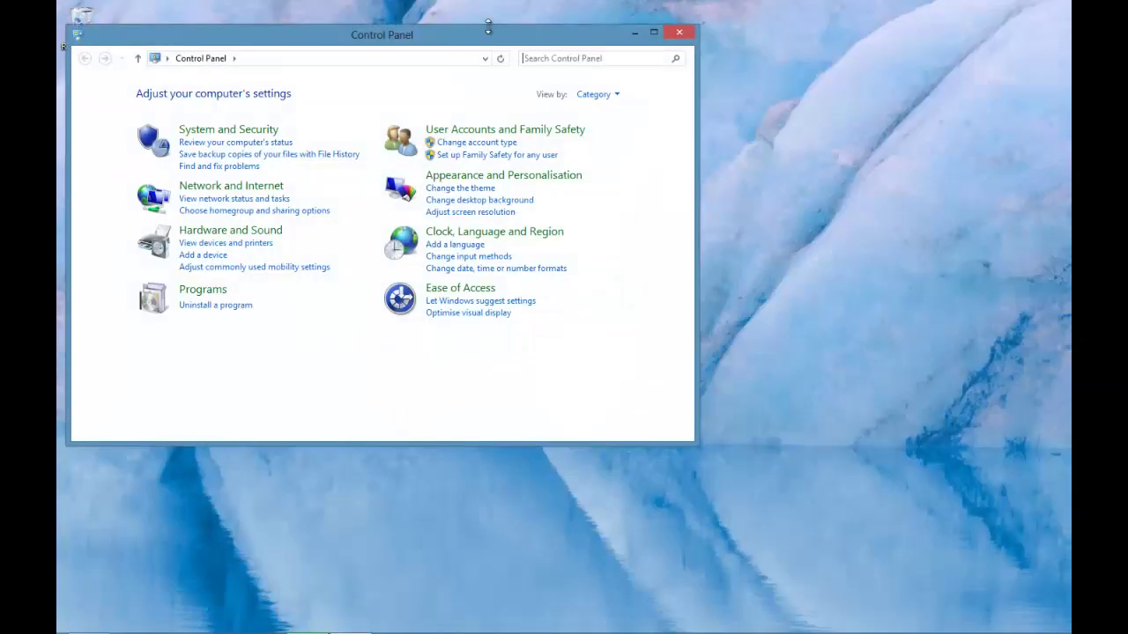
Go through User Accounts and Family Safety into Credential Manager's Web Credentials list
drag(381, 35, 553, 26)
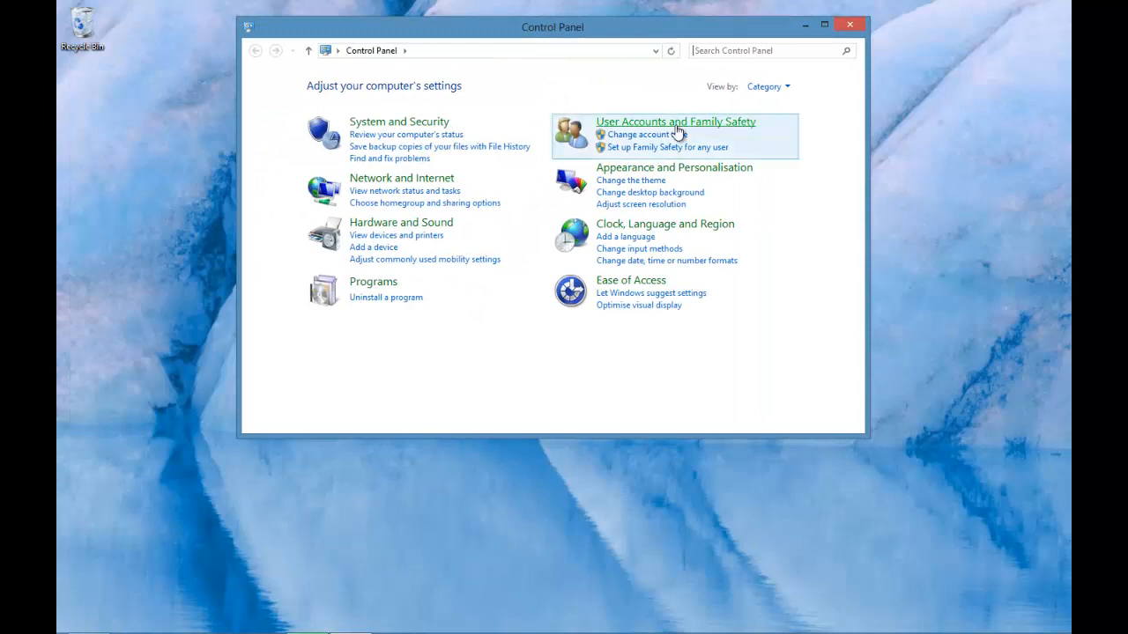
mouse_move(676, 124)
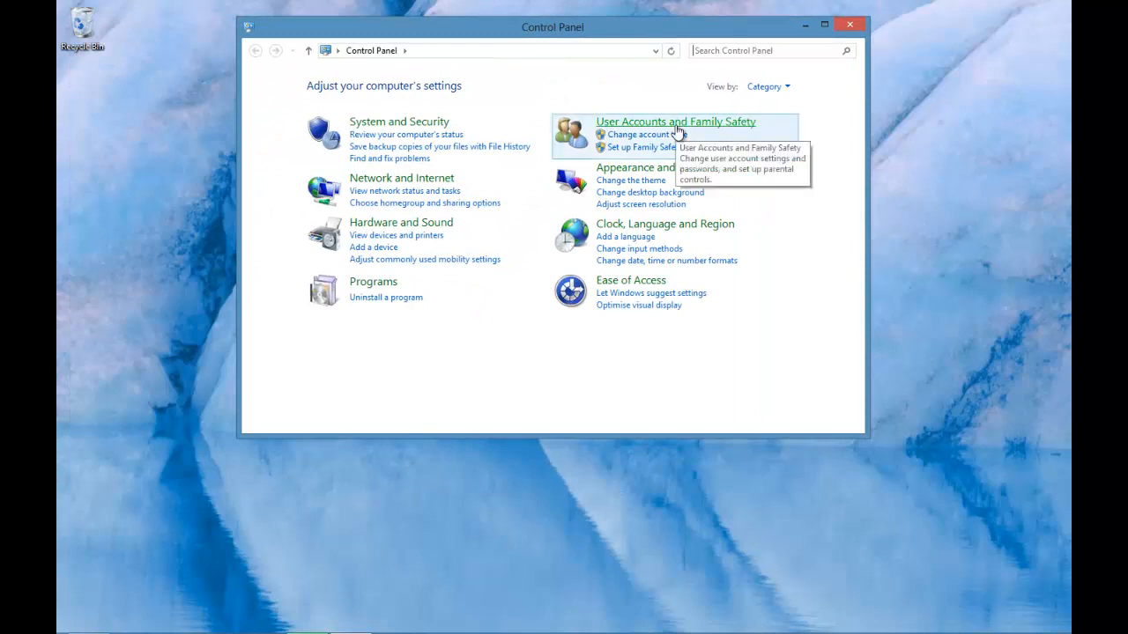
click(675, 122)
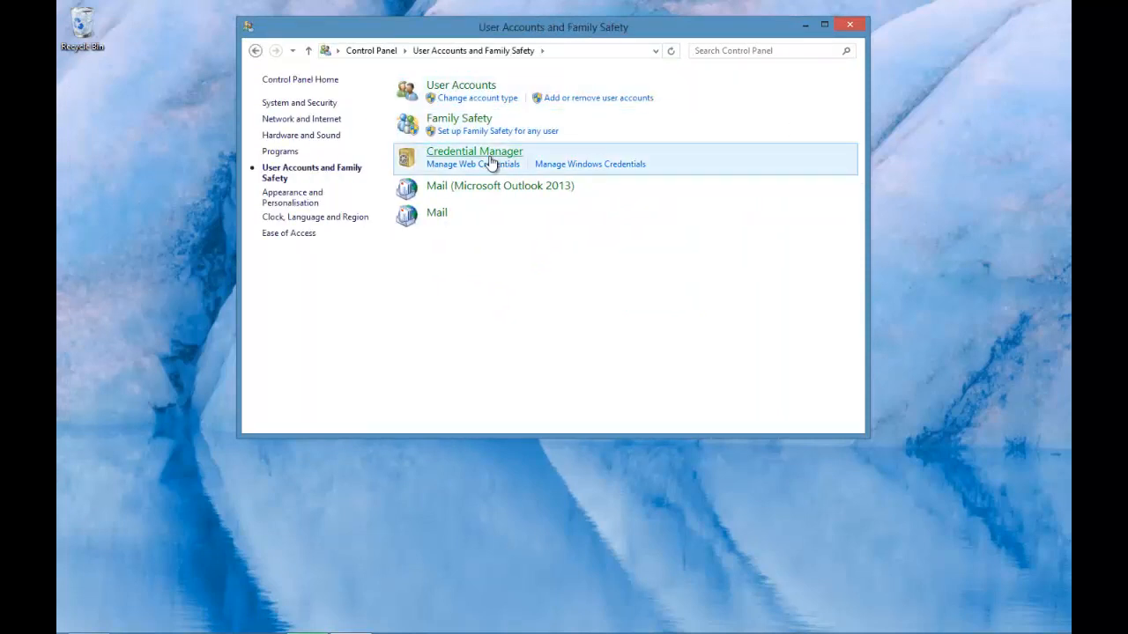
click(474, 151)
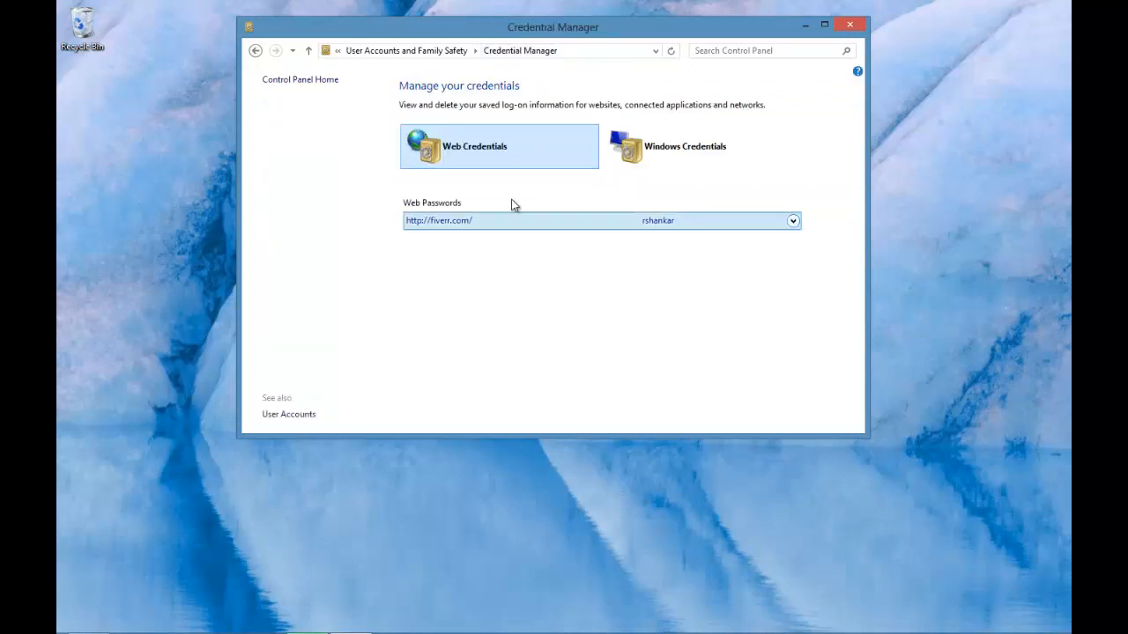
mouse_move(518, 271)
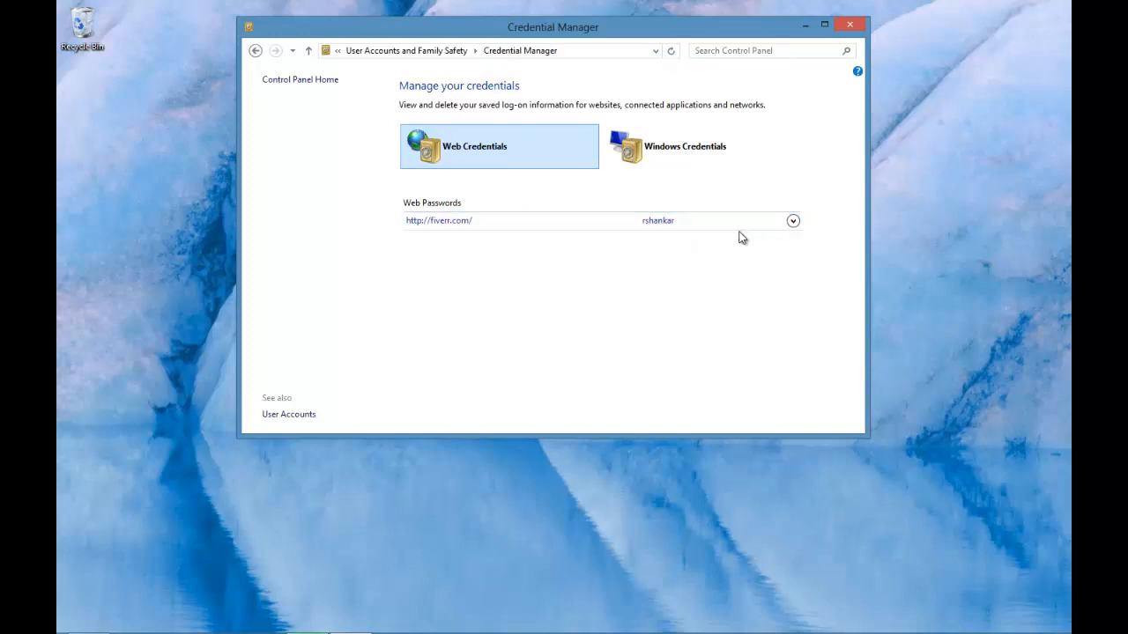
mouse_move(735, 245)
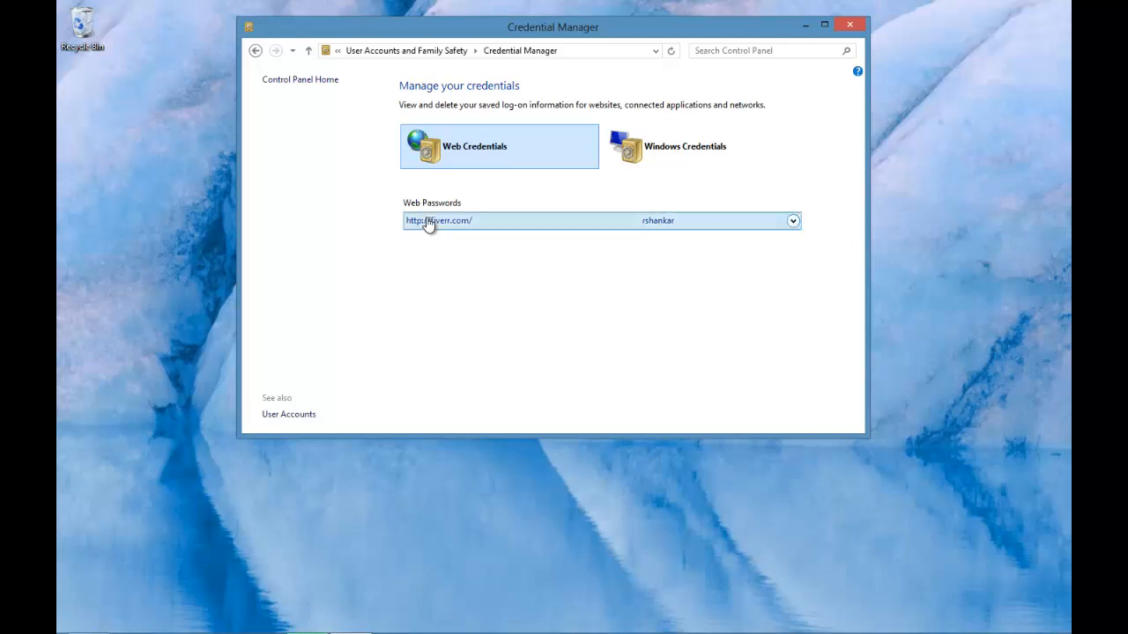
mouse_move(452, 231)
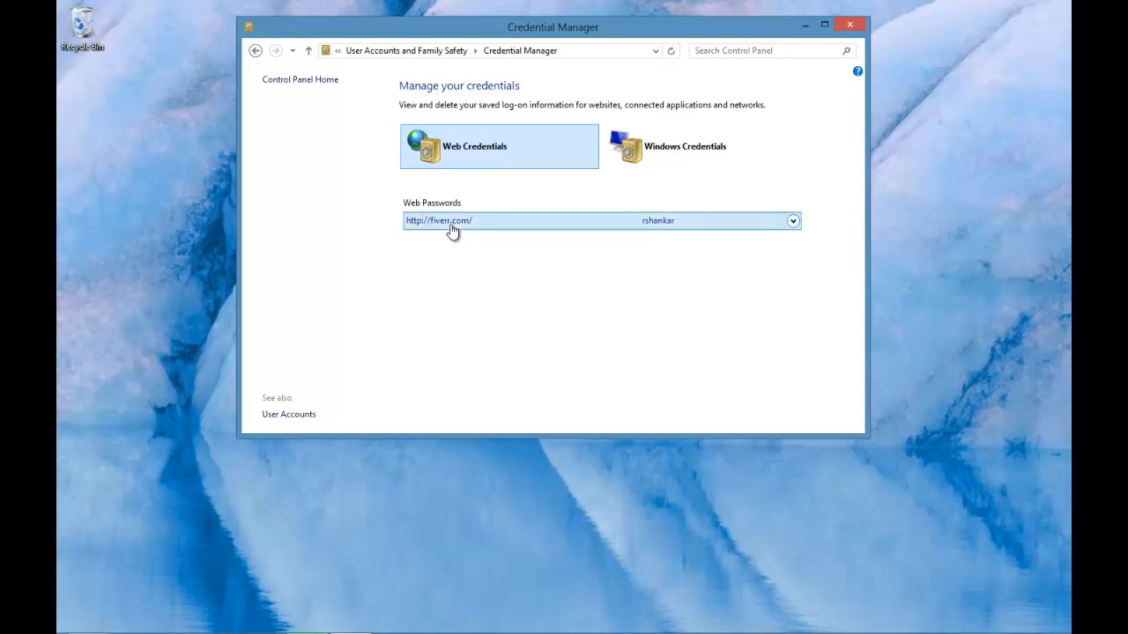
mouse_move(483, 236)
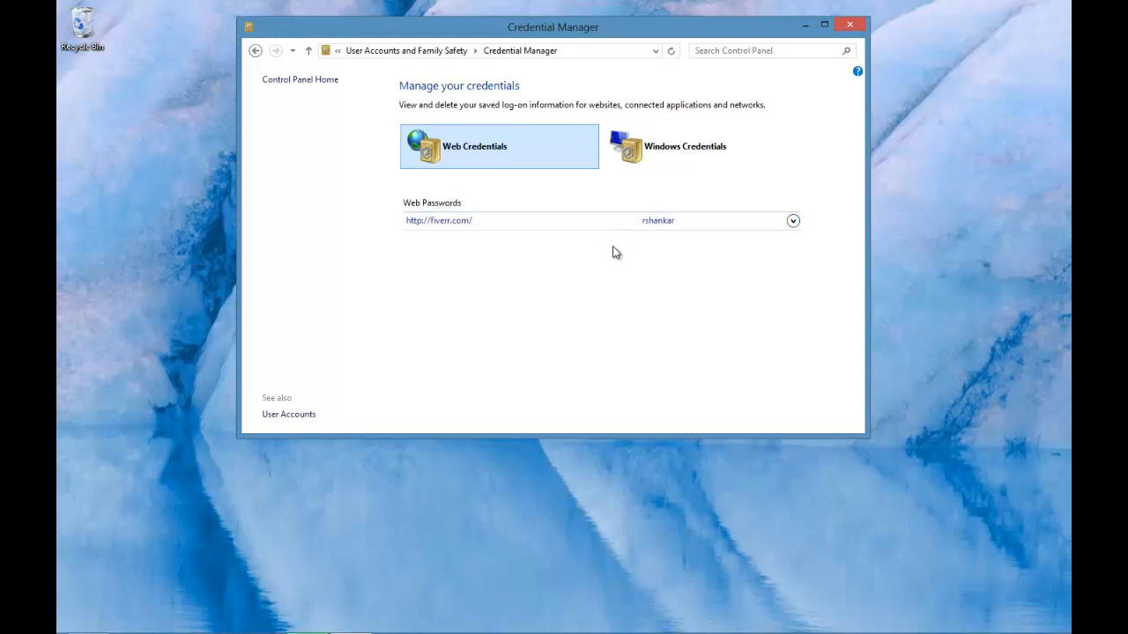
mouse_move(687, 257)
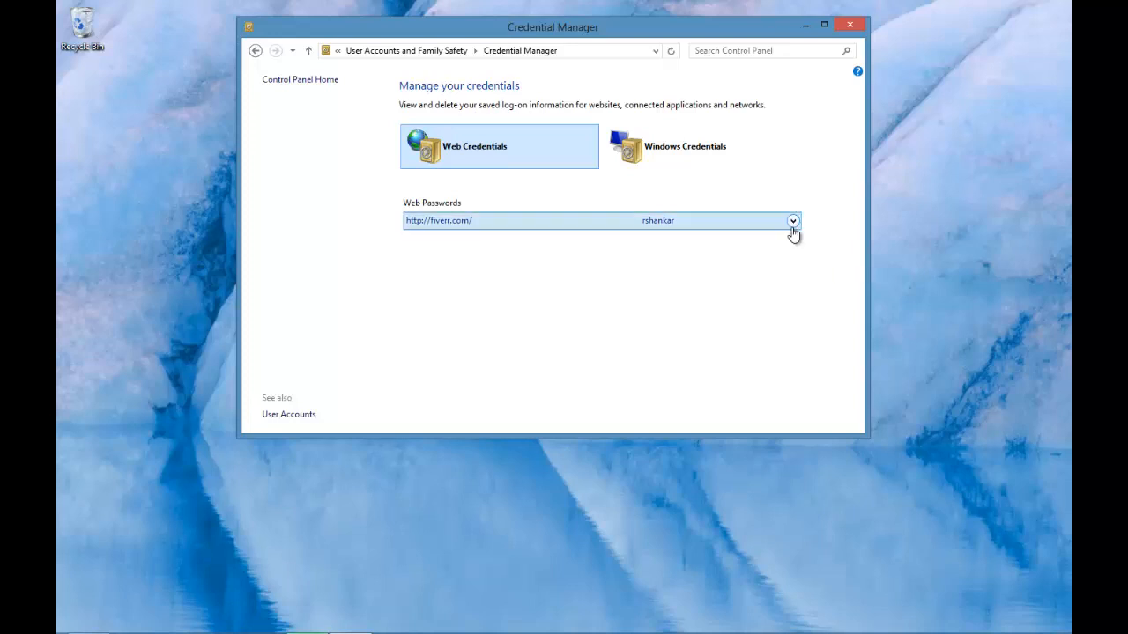
Expand the stored website entry to show its address, username and masked password
click(793, 220)
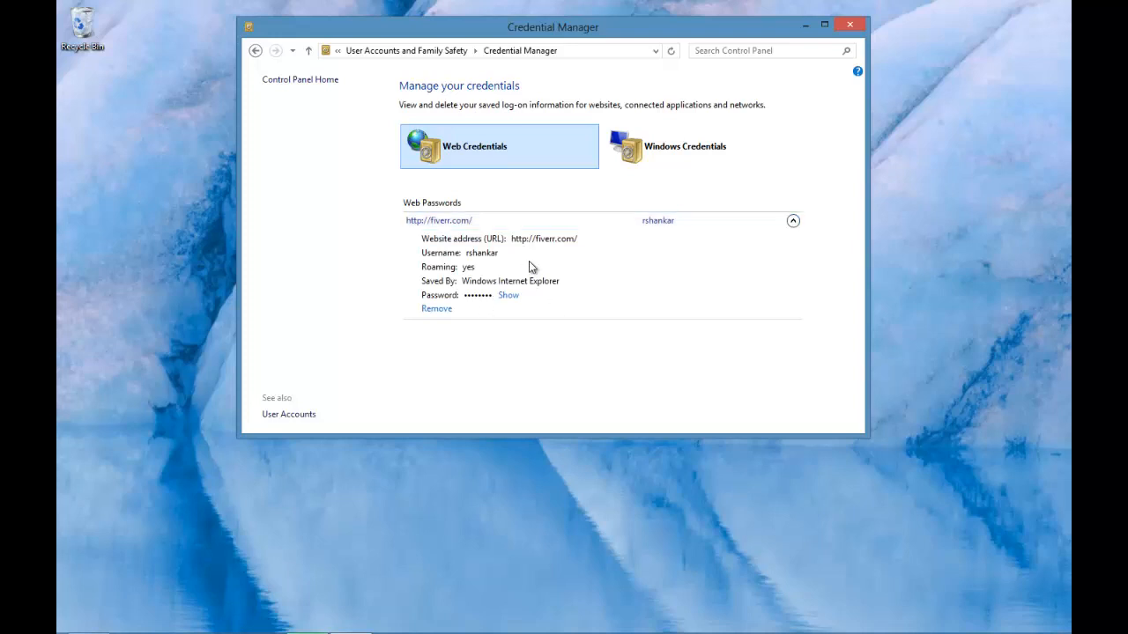
mouse_move(570, 312)
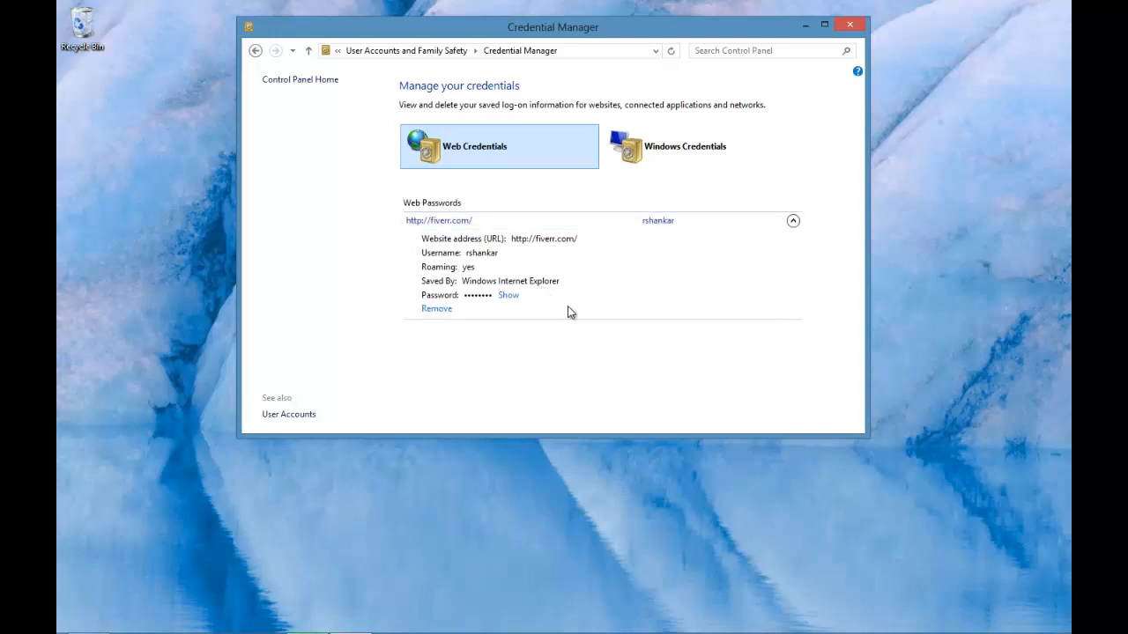
mouse_move(507, 296)
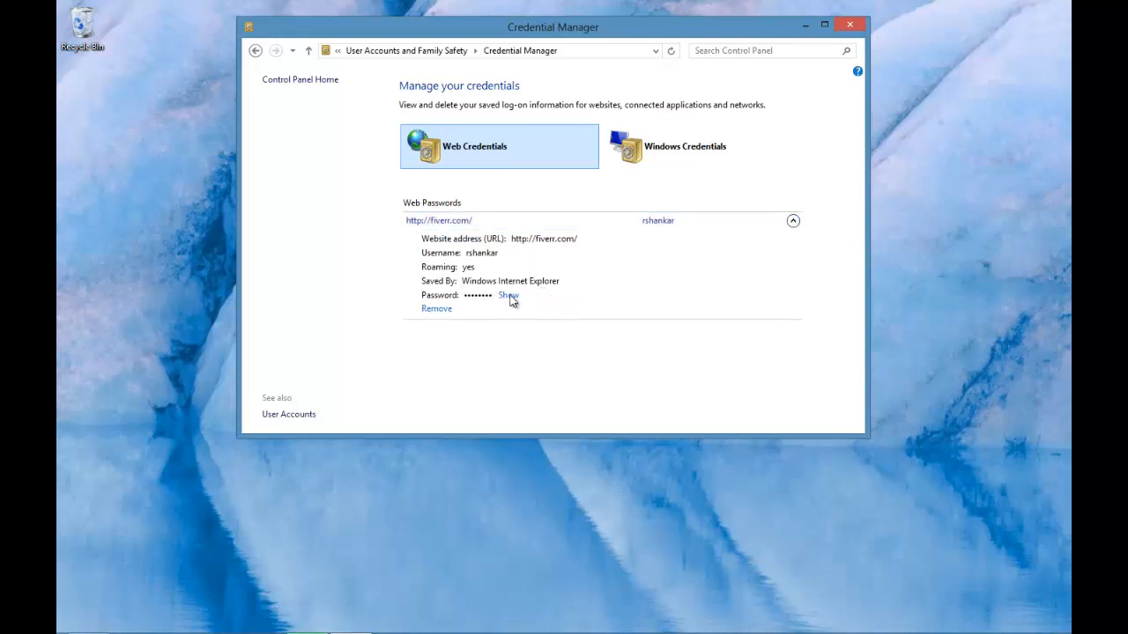
mouse_move(455, 302)
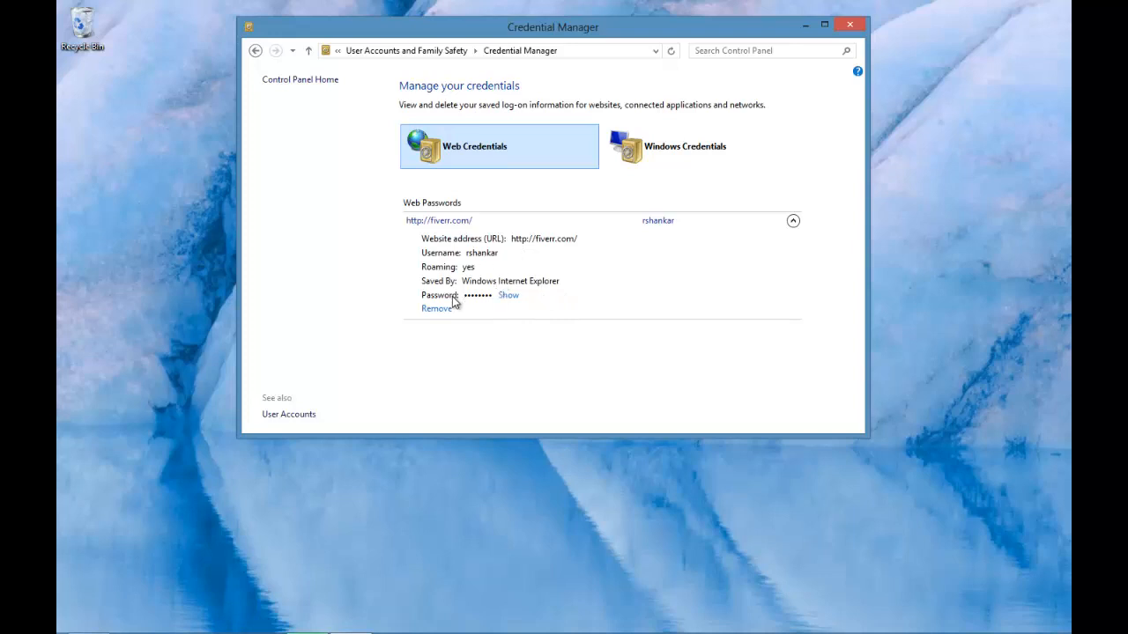
mouse_move(515, 311)
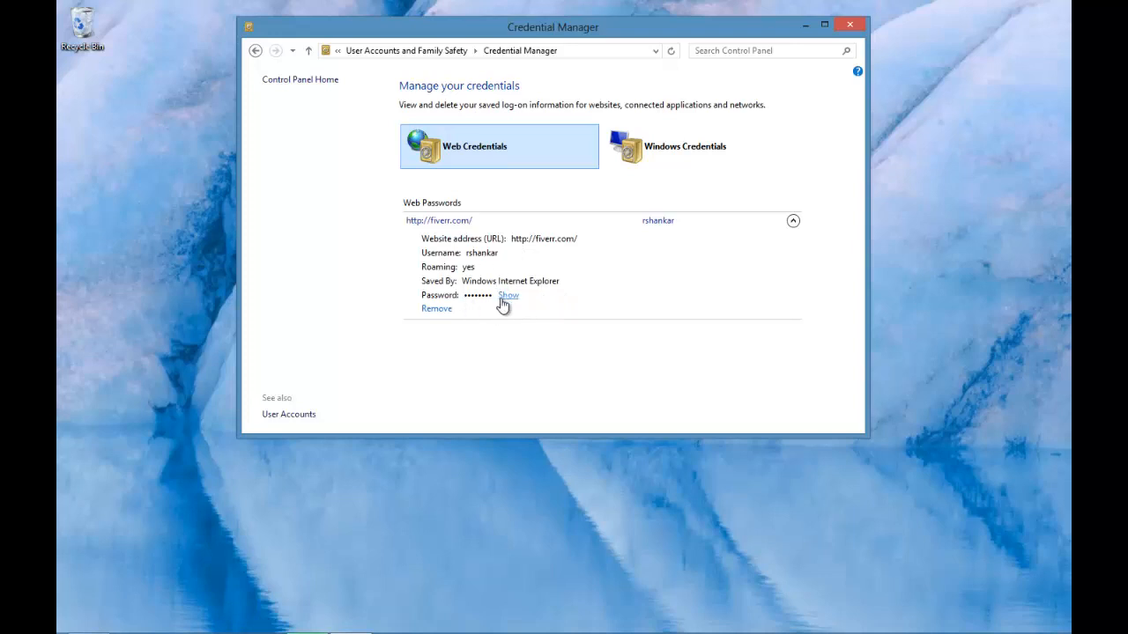
mouse_move(508, 370)
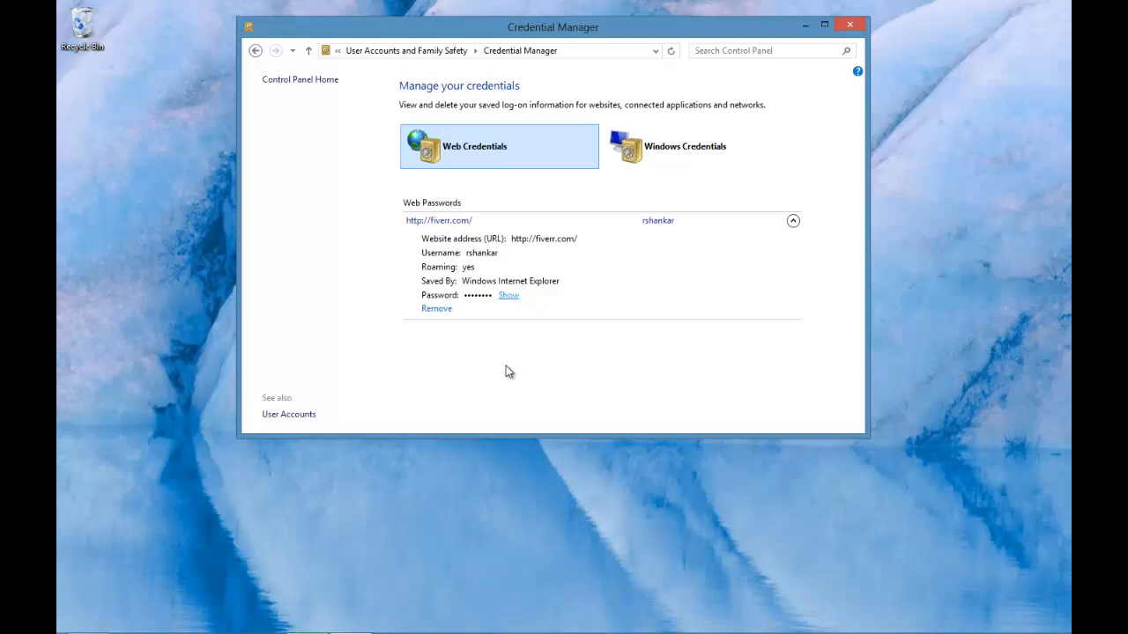
mouse_move(673, 247)
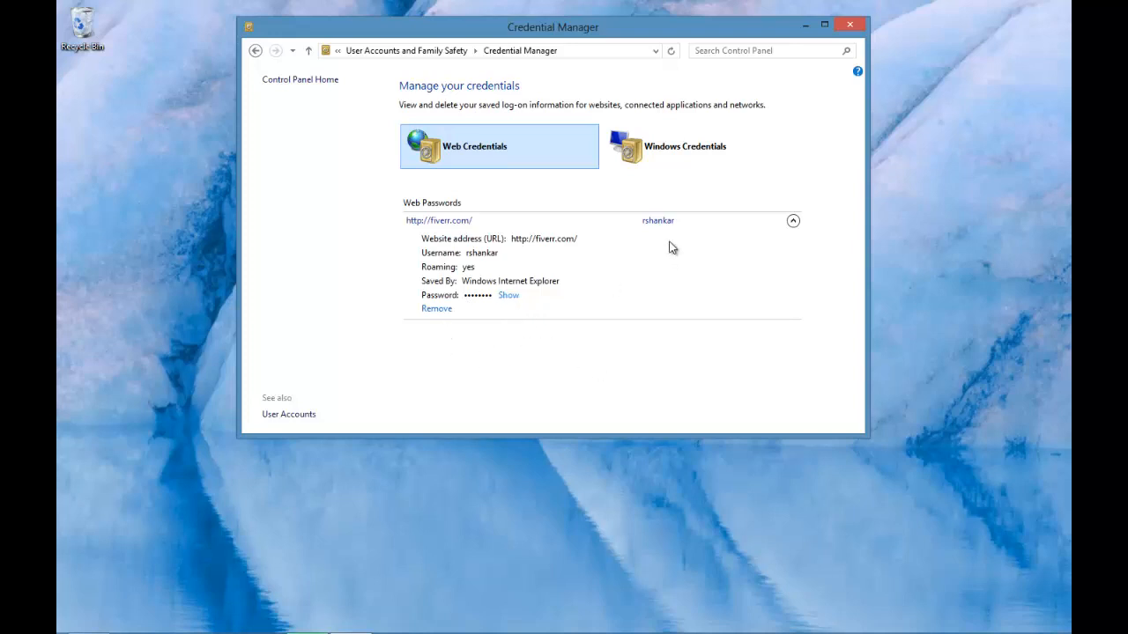
mouse_move(437, 314)
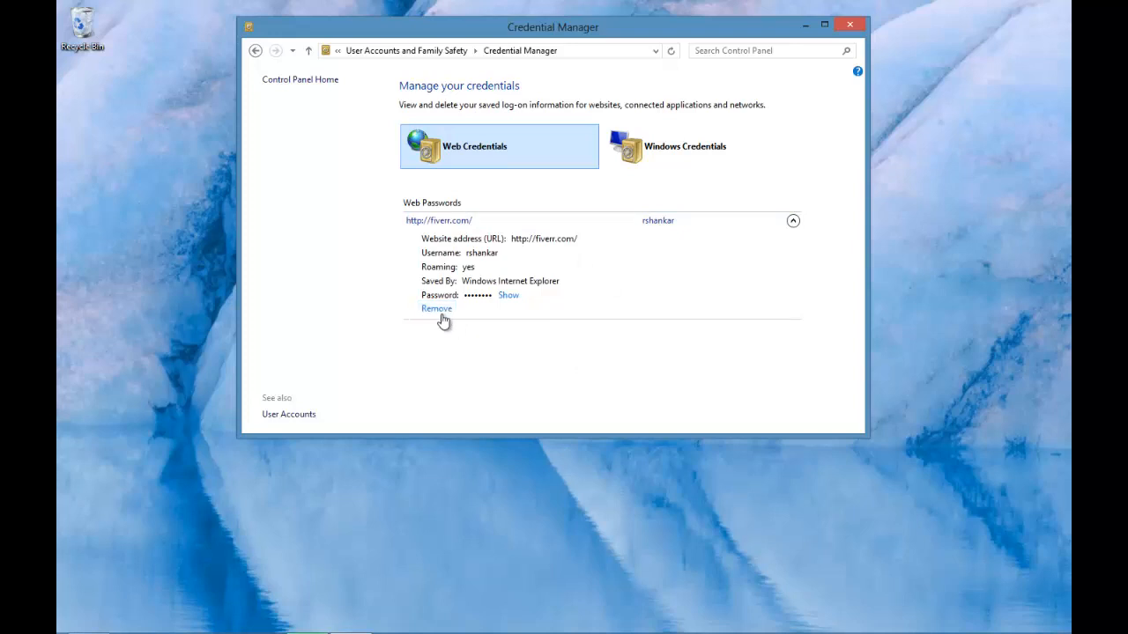
Remove the stored website credential and confirm Yes in the Delete Web Credential dialog
click(437, 308)
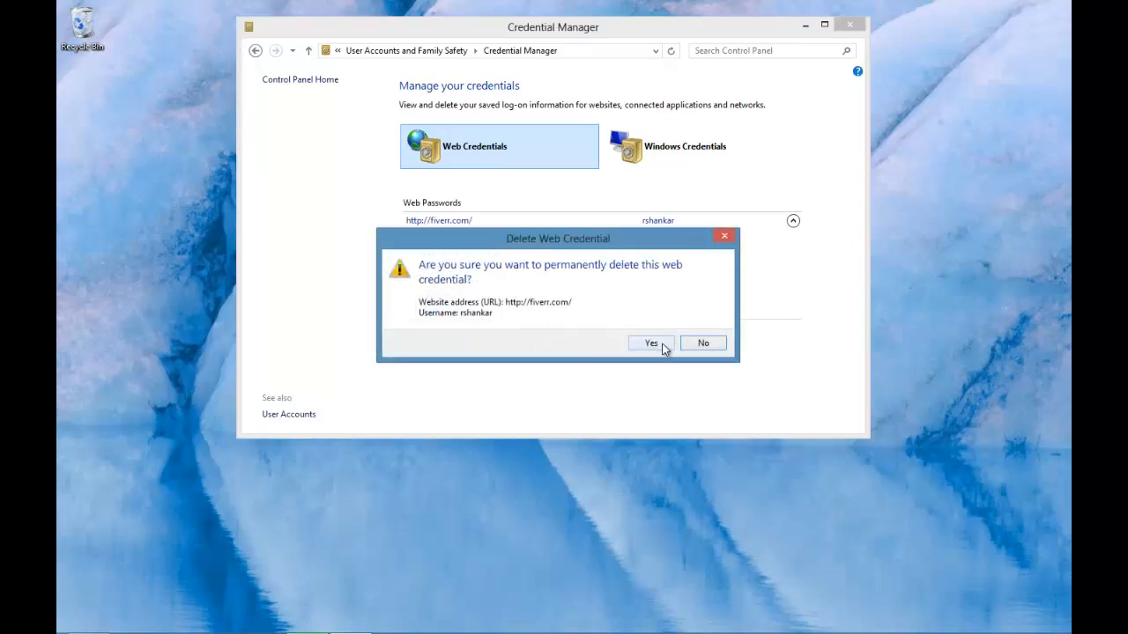
click(651, 342)
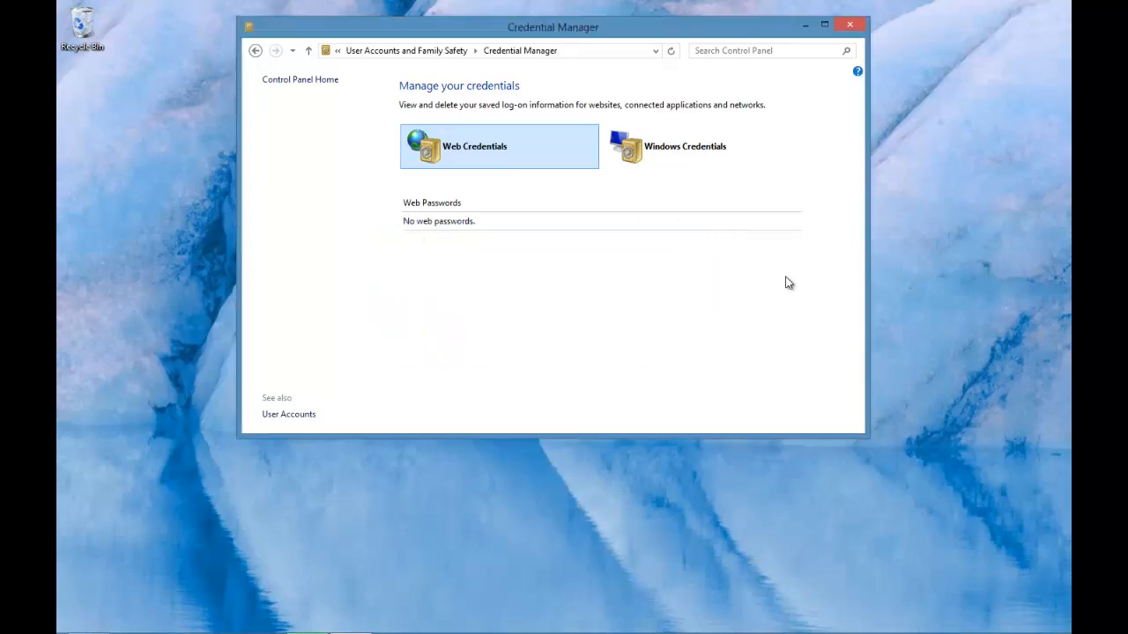
mouse_move(800, 187)
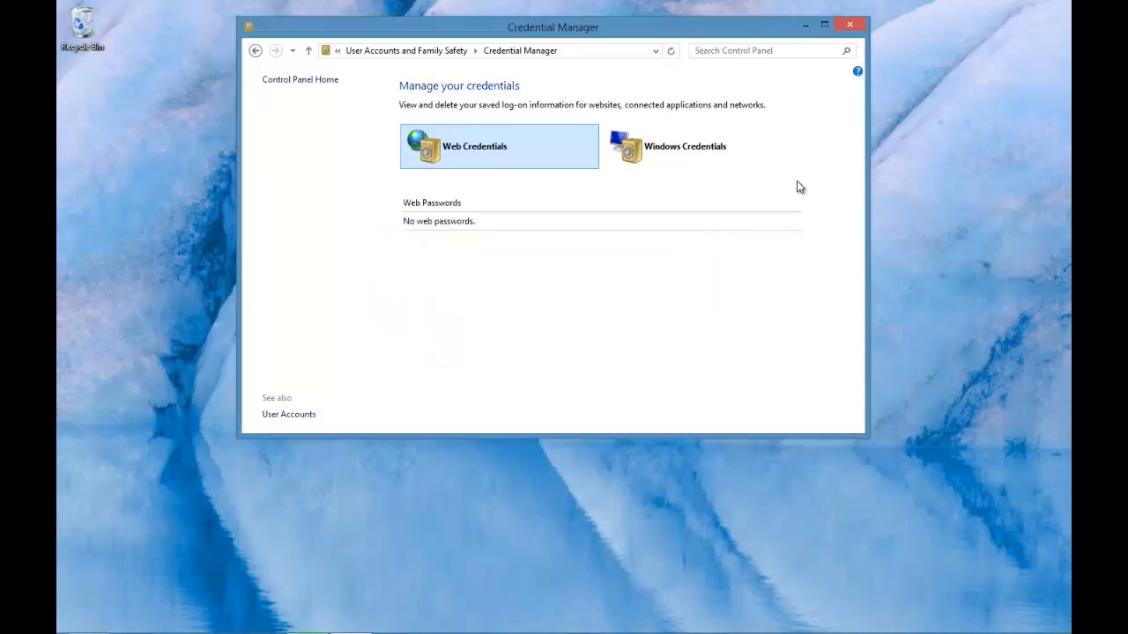
mouse_move(834, 123)
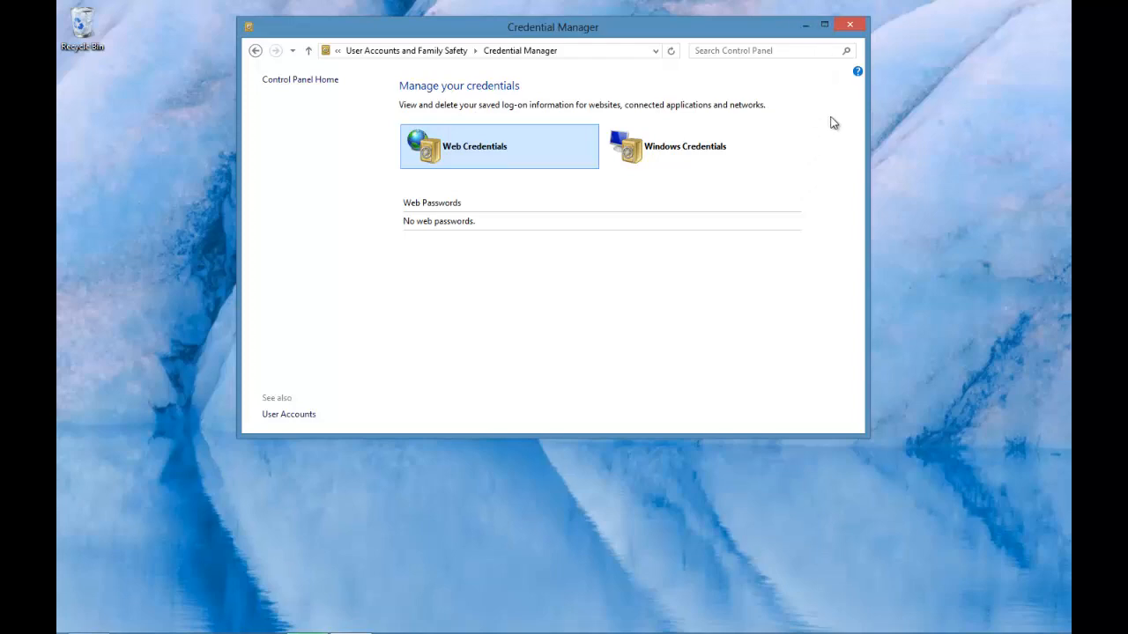